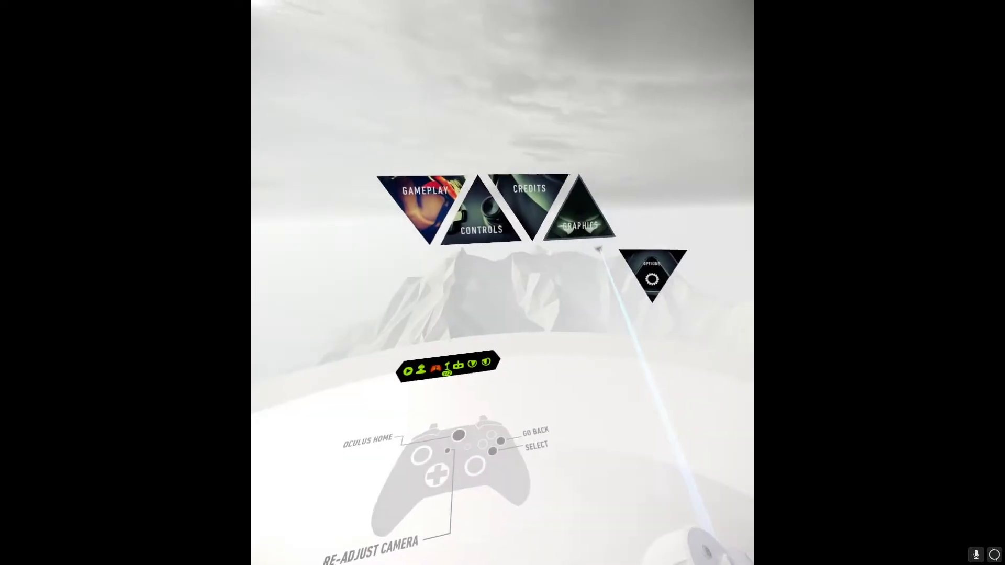
# Step: Select the GRAPHICS triangle to reach the resolution scale, shadow quality and anti-aliasing settings
pyautogui.click(579, 227)
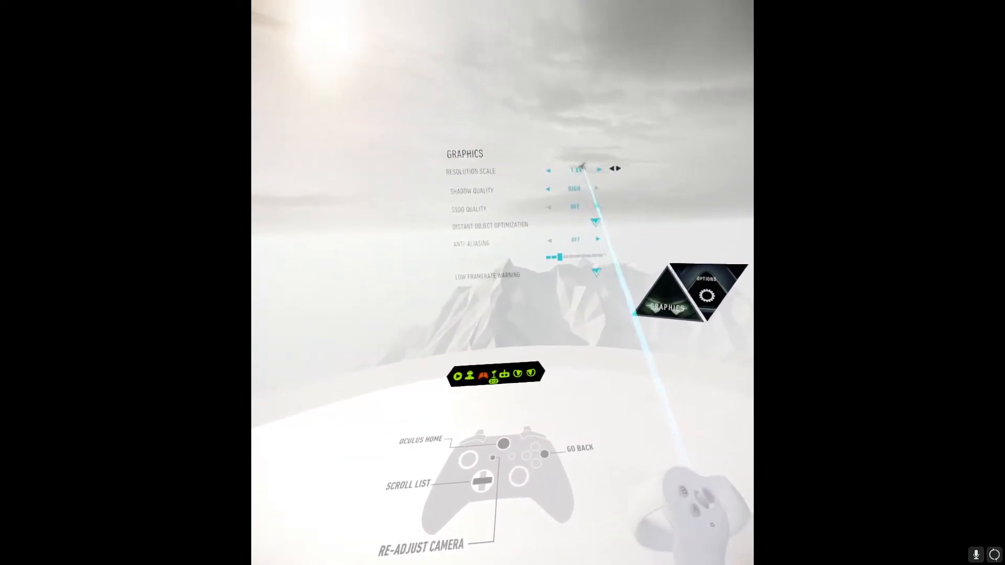